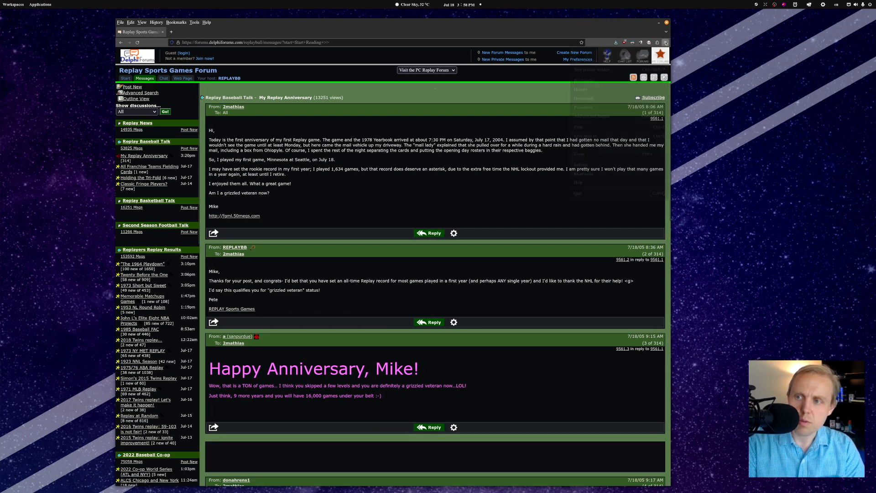
# Zoom the My Replay Anniversary thread page in to 200%
pyautogui.click(664, 42)
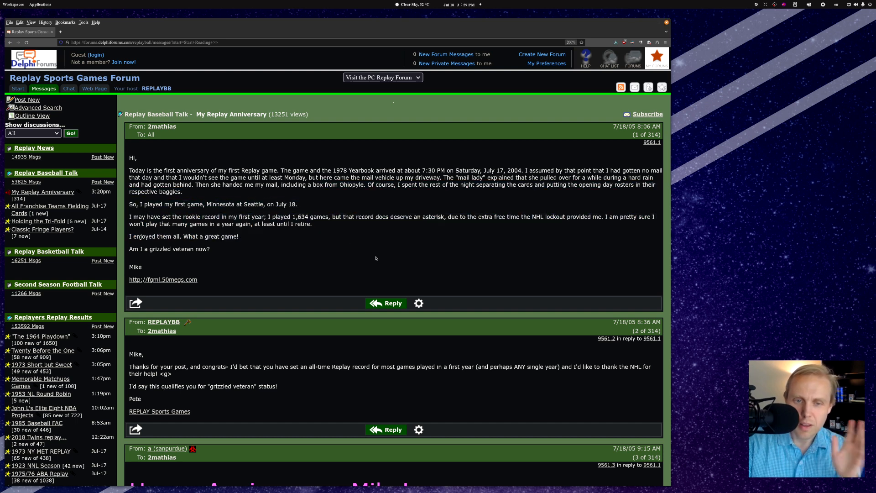
pyautogui.moveTo(306, 199)
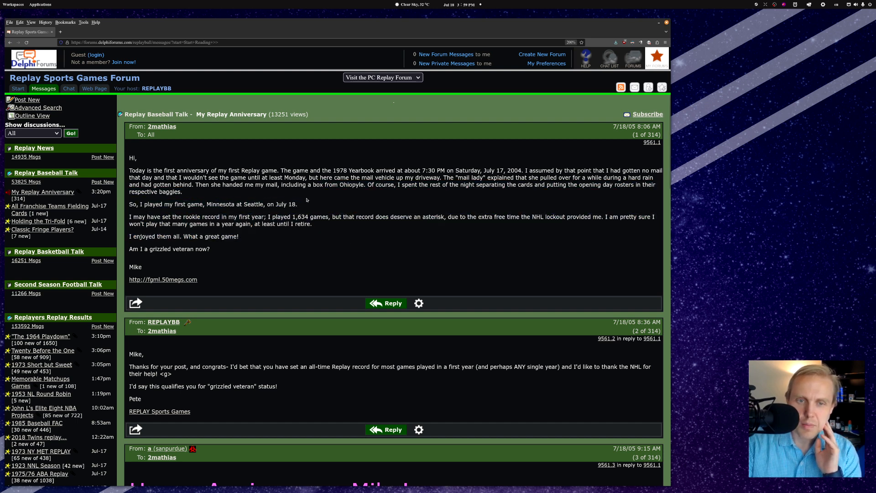
pyautogui.moveTo(165, 136)
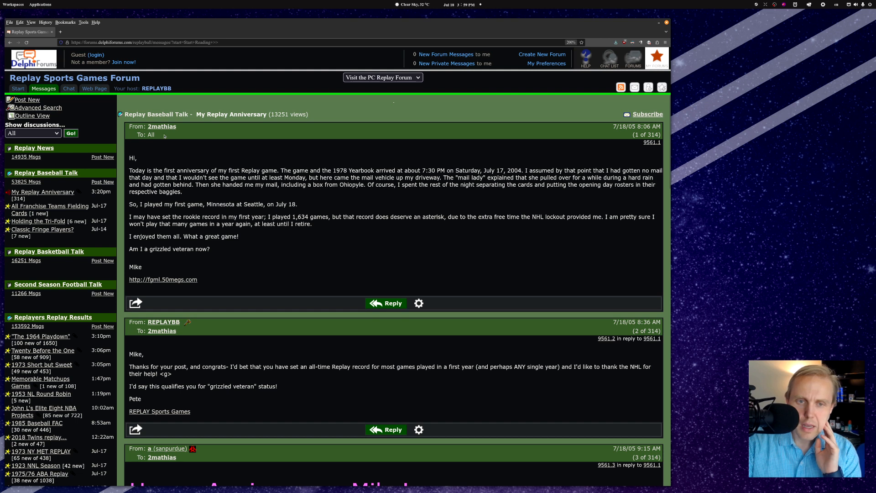
pyautogui.moveTo(369, 263)
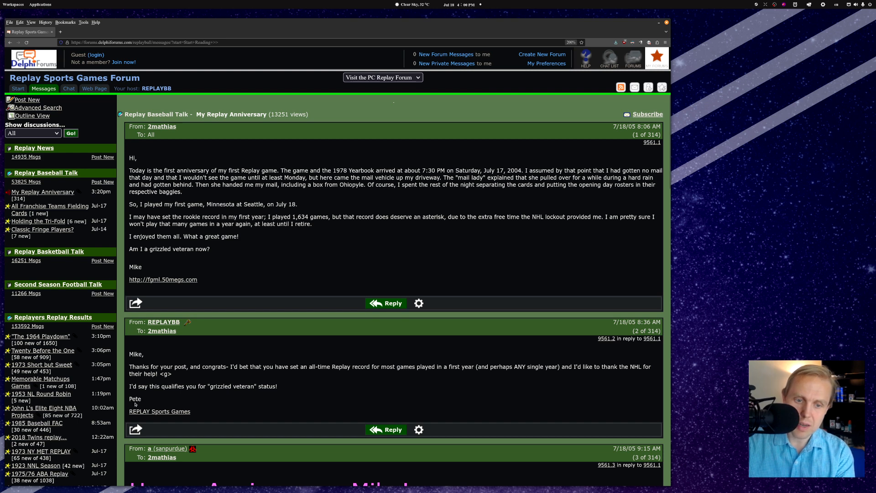
# Read posts 1–10 down to the end of the thread's first page
pyautogui.doubleClick(135, 398)
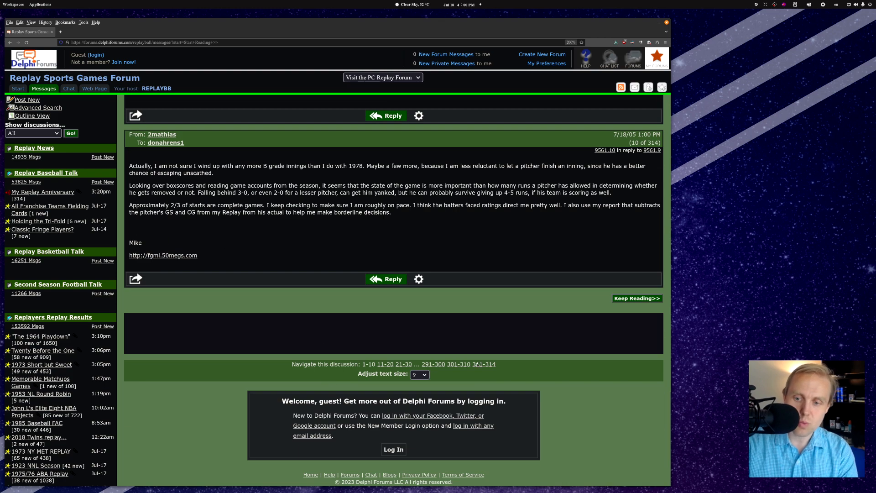
# Jump to replies 291–300 and copy Mike's yearly recap table image from post 293
pyautogui.click(636, 298)
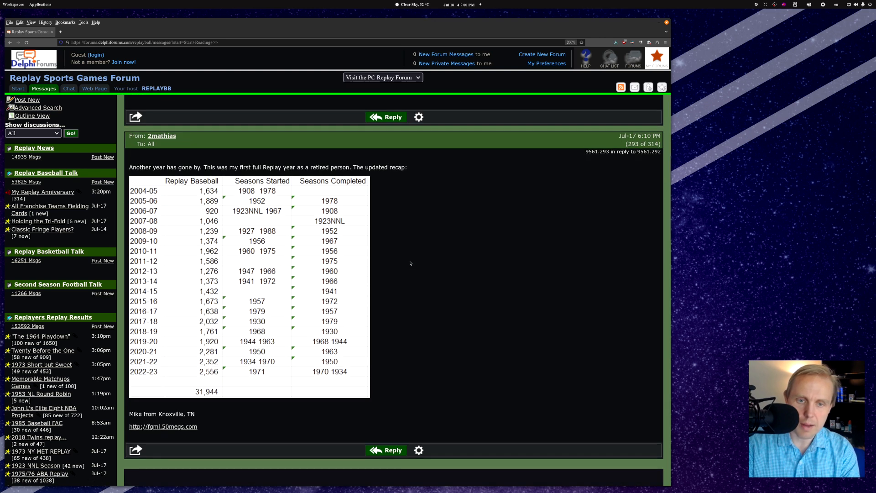
pyautogui.moveTo(474, 306)
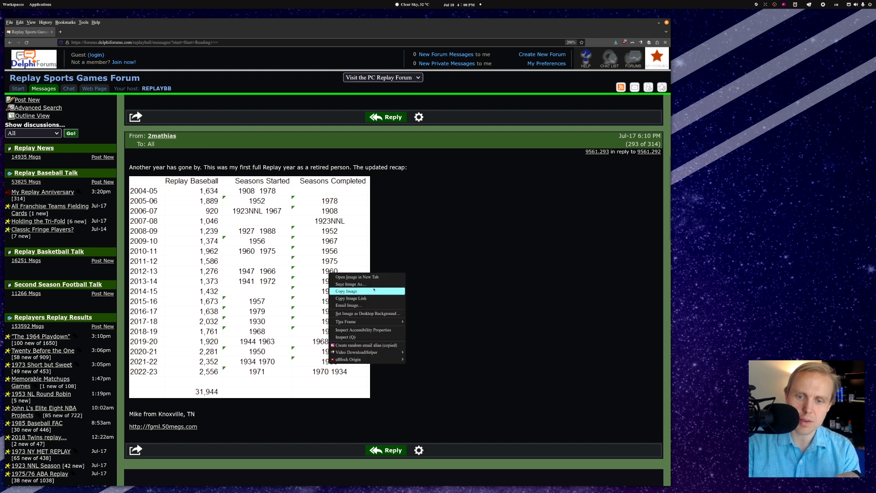
pyautogui.click(350, 284)
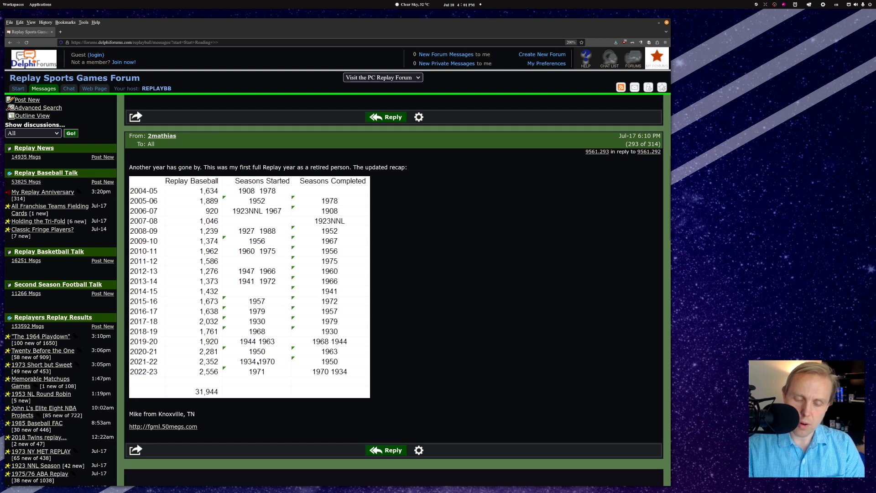
pyautogui.moveTo(460, 353)
pyautogui.write('3')
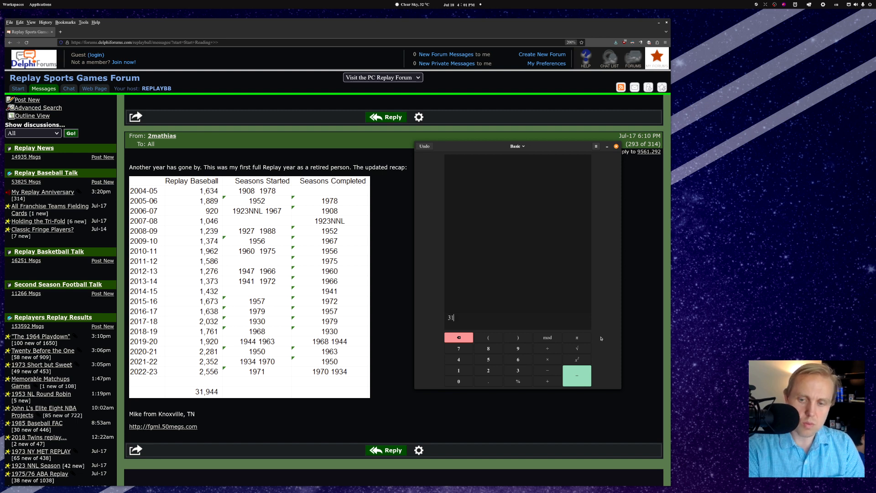
# Calculate 31944 ÷ 29 and ÷ 19, and move Calculator off the forum post
pyautogui.write('1944')
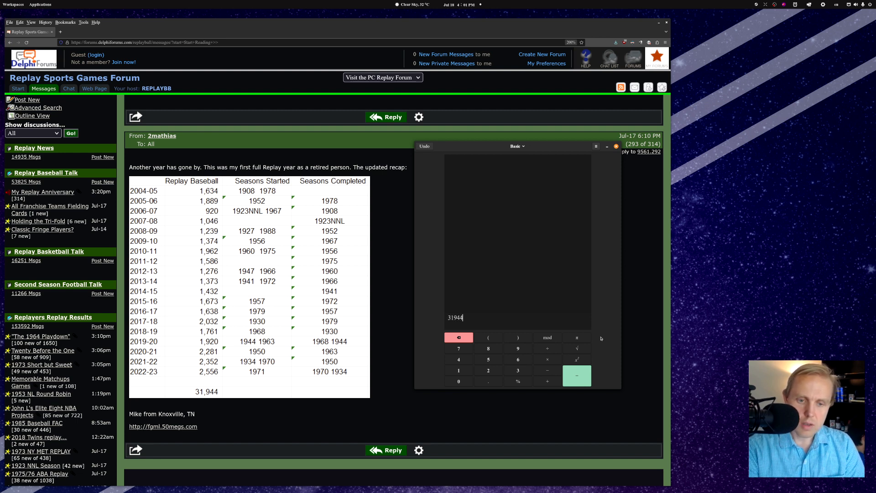
pyautogui.write('÷29')
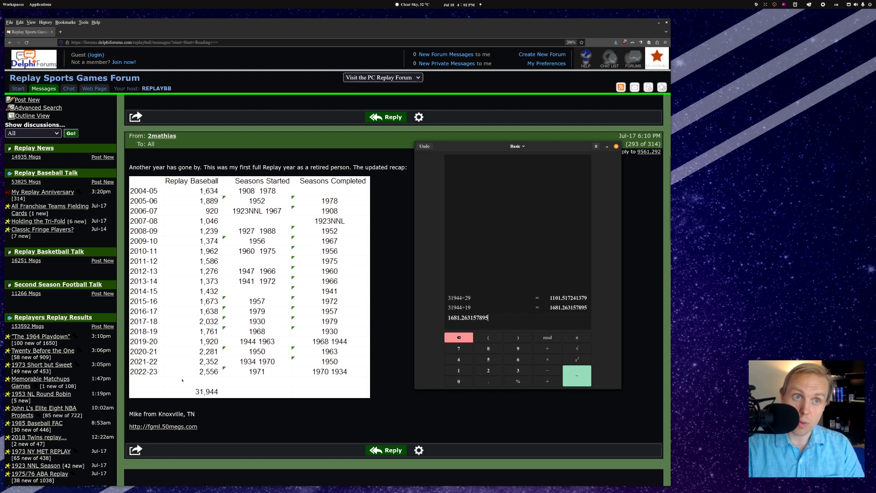
pyautogui.moveTo(458, 337)
pyautogui.write('÷365')
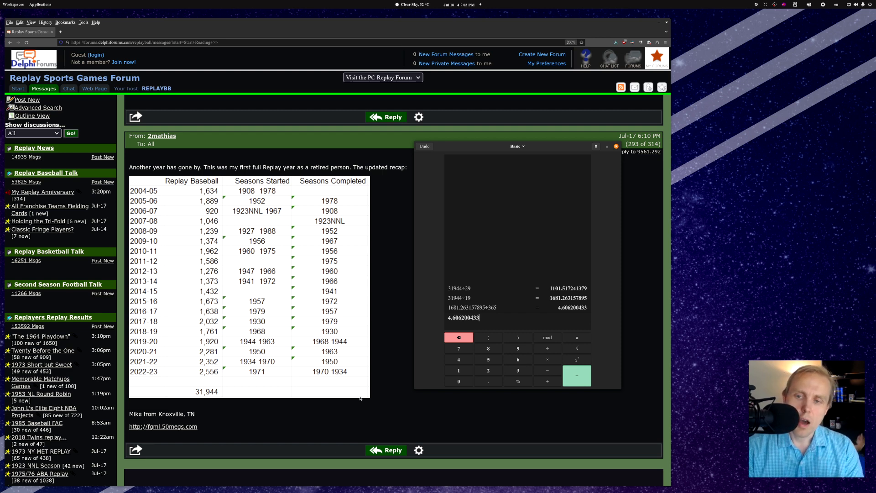
pyautogui.moveTo(514, 146); pyautogui.dragTo(746, 135)
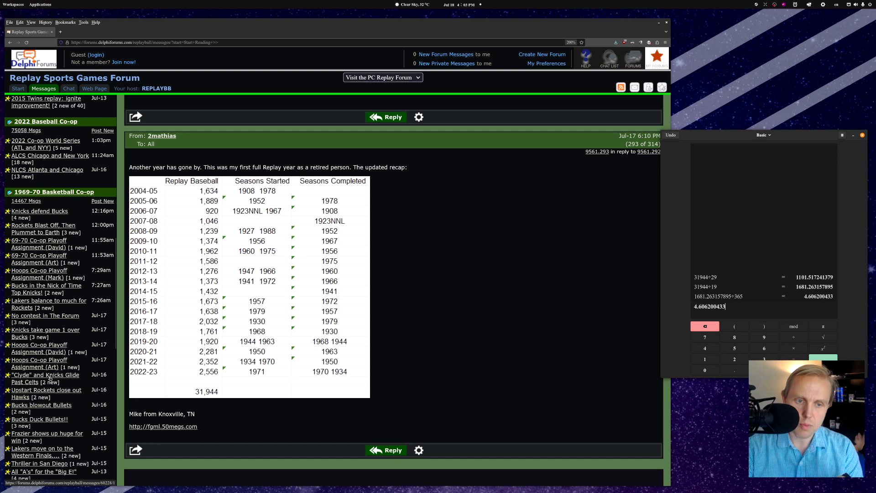
# Select the July 21, 1971 report's date and opening news paragraphs
pyautogui.scroll(-3)
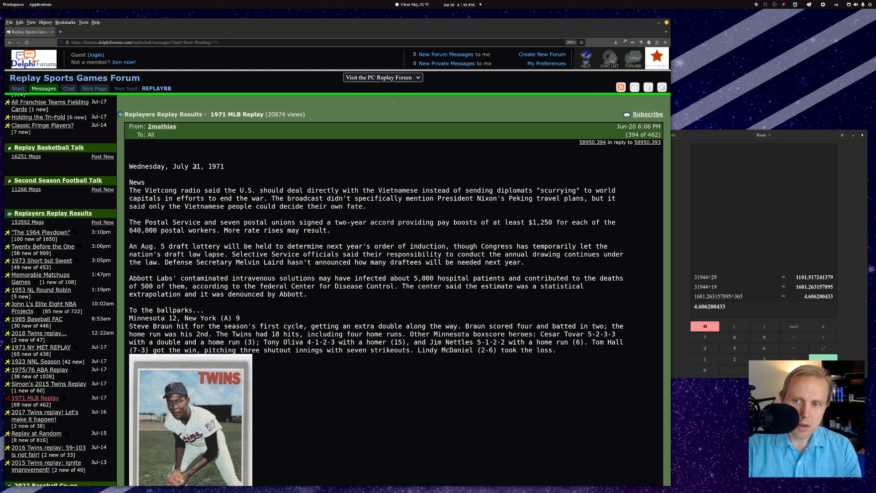
pyautogui.moveTo(187, 166); pyautogui.dragTo(218, 166)
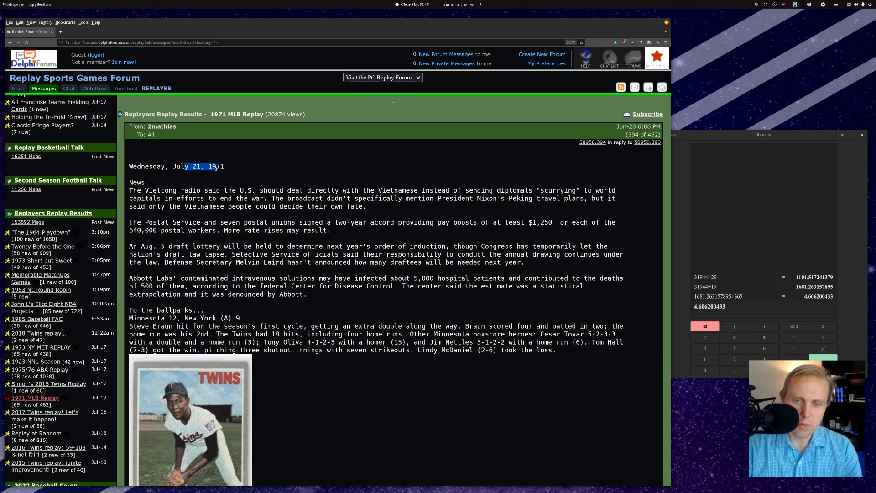
pyautogui.moveTo(215, 166); pyautogui.dragTo(259, 278)
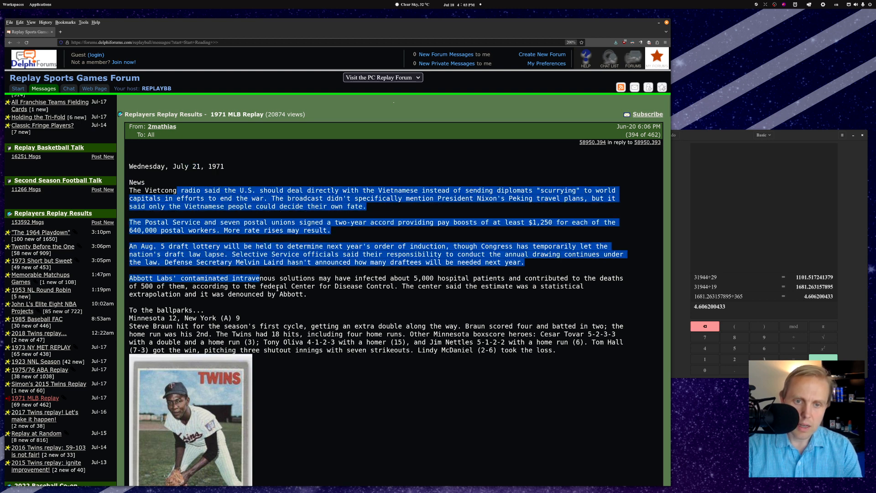
# Scroll down the July 21 report to the division standings and tomorrow's games
pyautogui.scroll(-3)
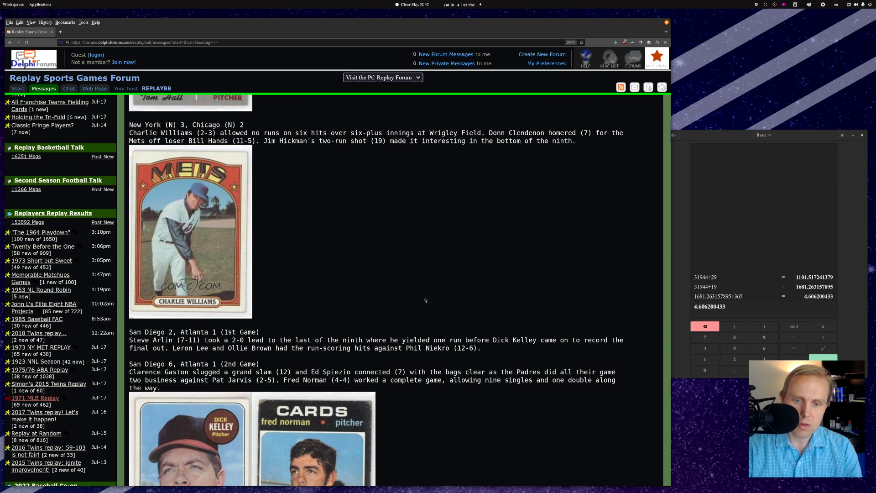
pyautogui.scroll(-3)
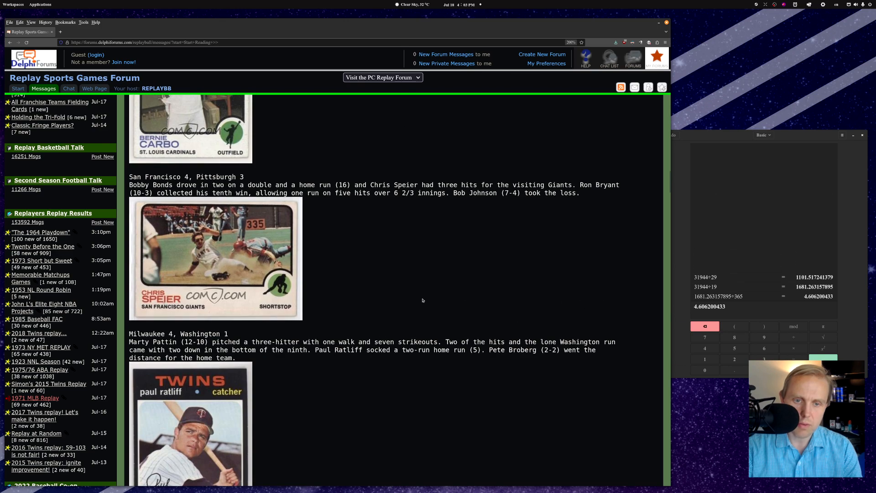
pyautogui.scroll(-3)
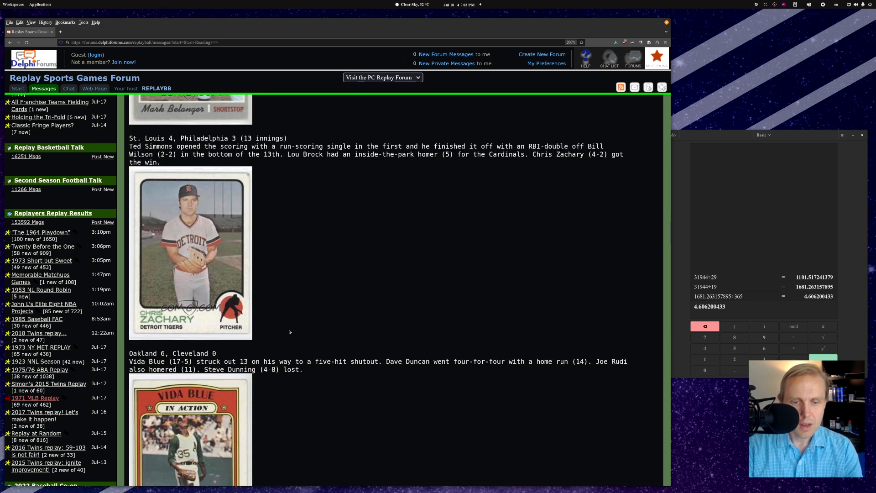
pyautogui.scroll(-3)
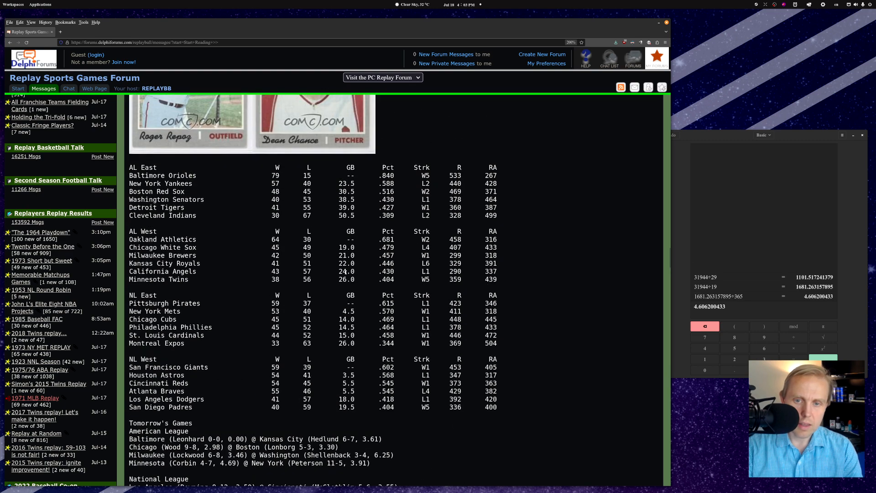
pyautogui.scroll(-3)
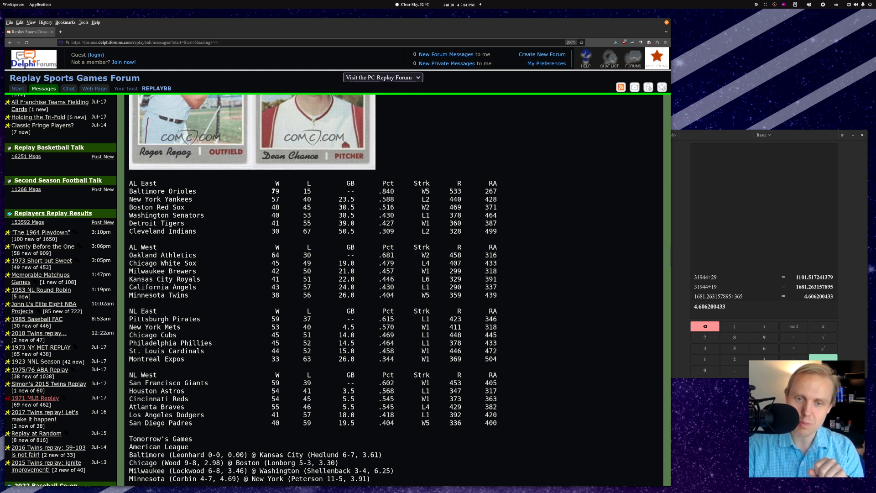
# Scroll through the July 22, 1971 results to Mike's post 403 about Seaver's complete game
pyautogui.scroll(-3)
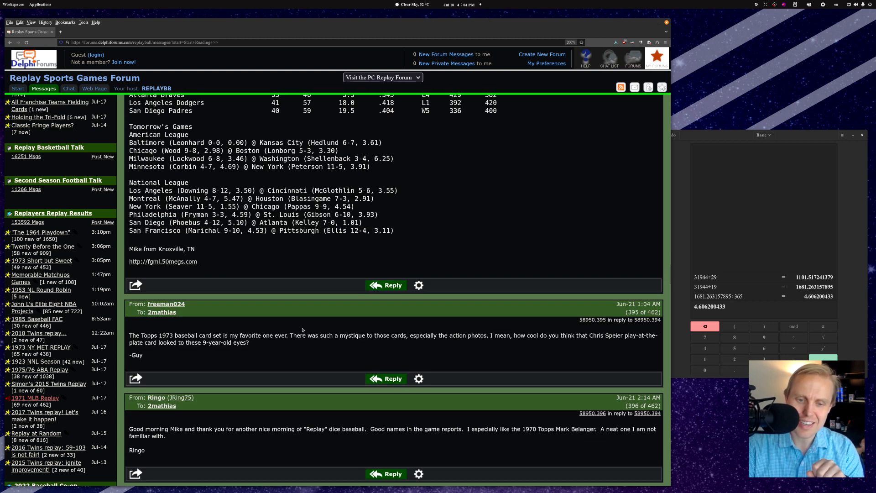
pyautogui.scroll(-3)
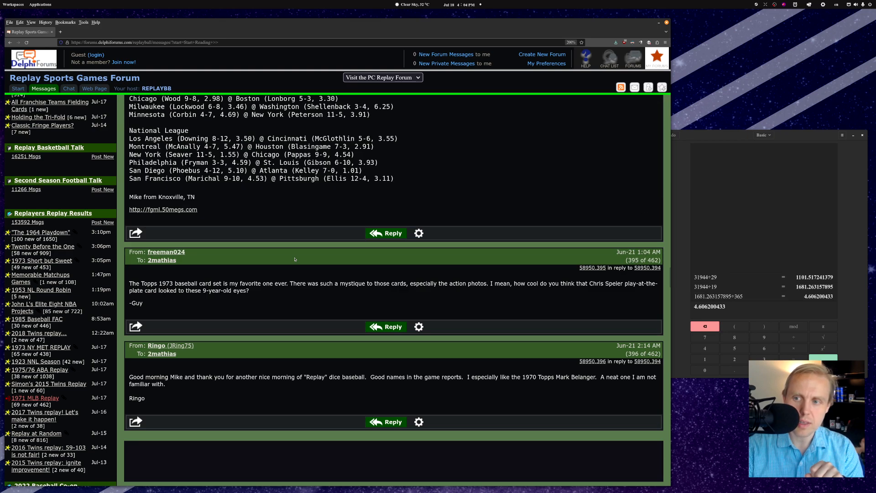
pyautogui.scroll(-3)
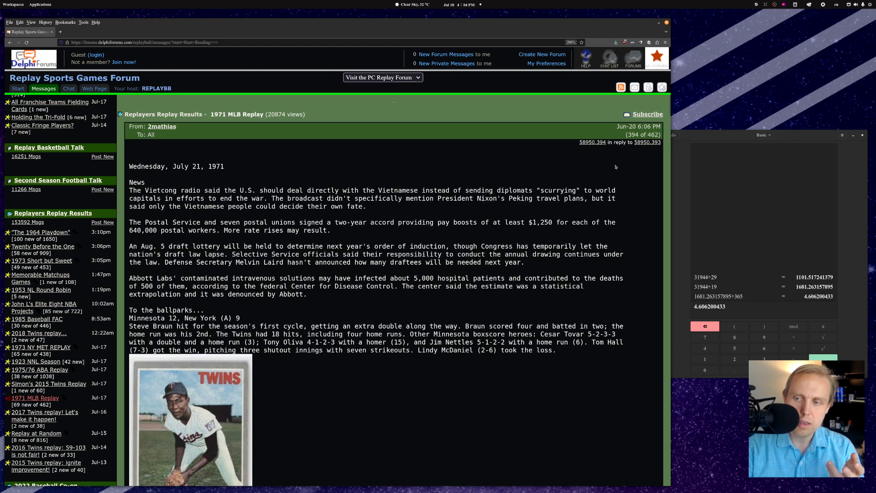
pyautogui.scroll(-3)
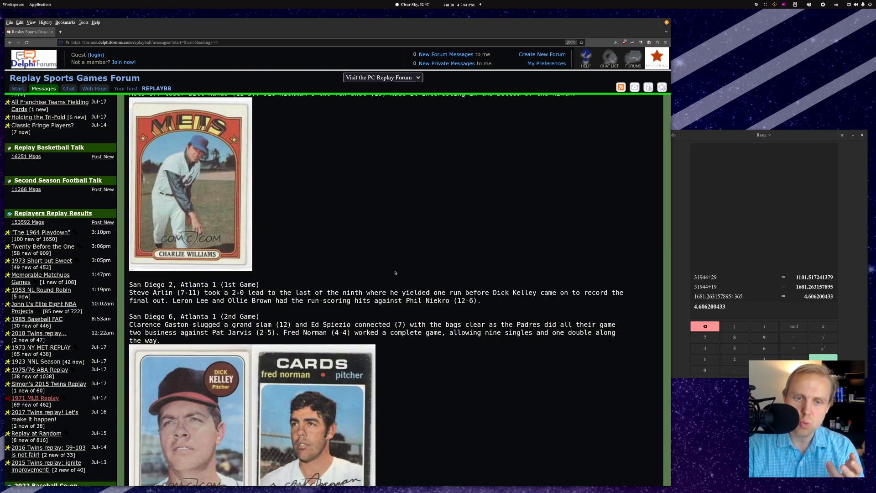
pyautogui.scroll(-3)
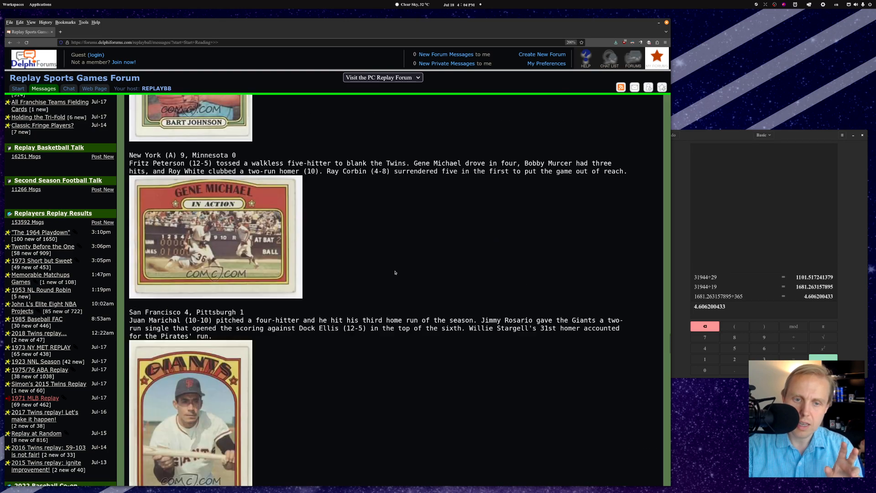
pyautogui.scroll(-3)
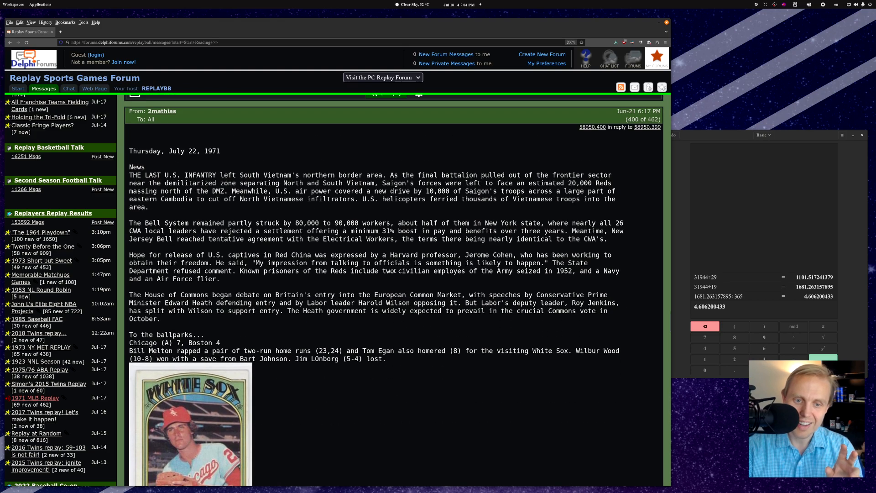
pyautogui.scroll(-3)
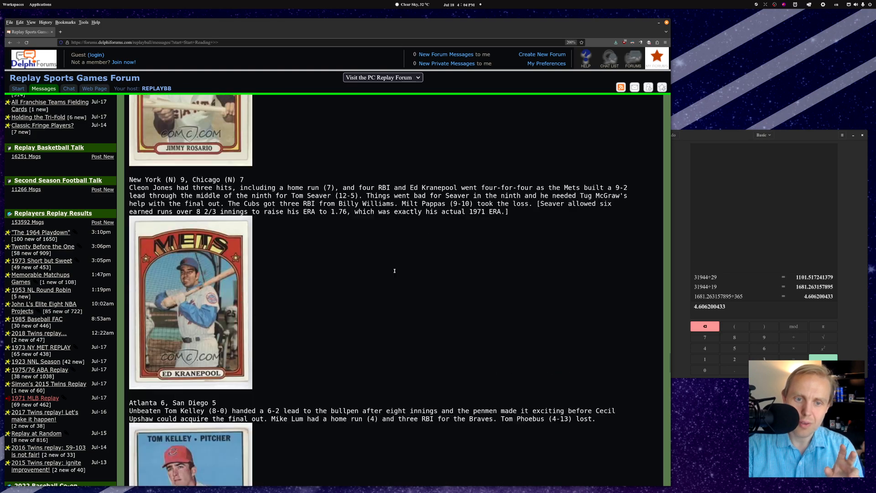
pyautogui.scroll(-3)
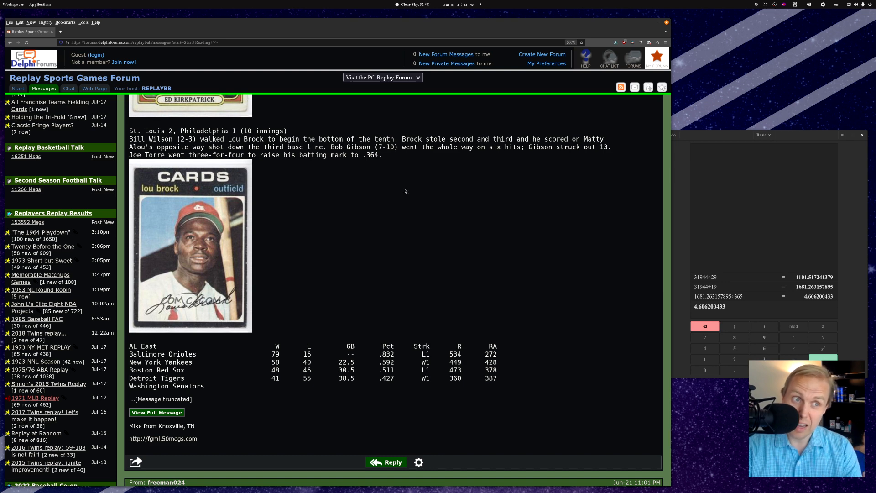
pyautogui.scroll(-3)
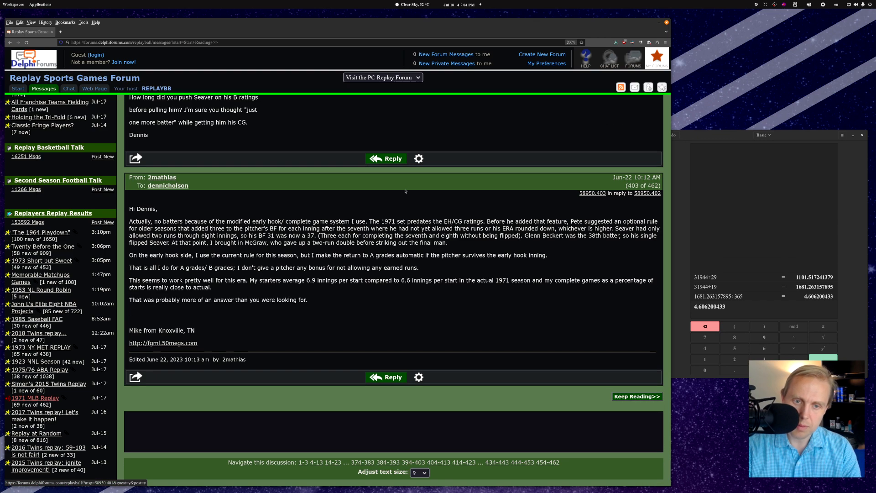
# Scroll to posts 404–406 and the opening of the July 23, 1971 report
pyautogui.scroll(-3)
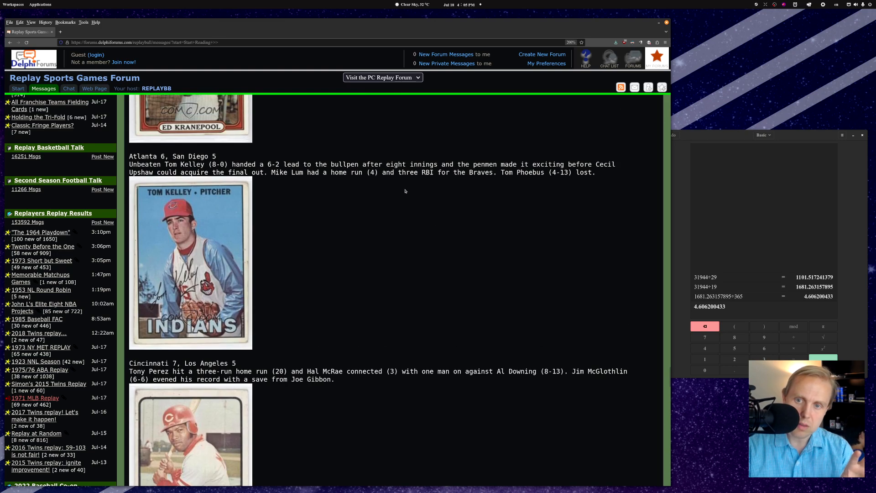
pyautogui.scroll(-3)
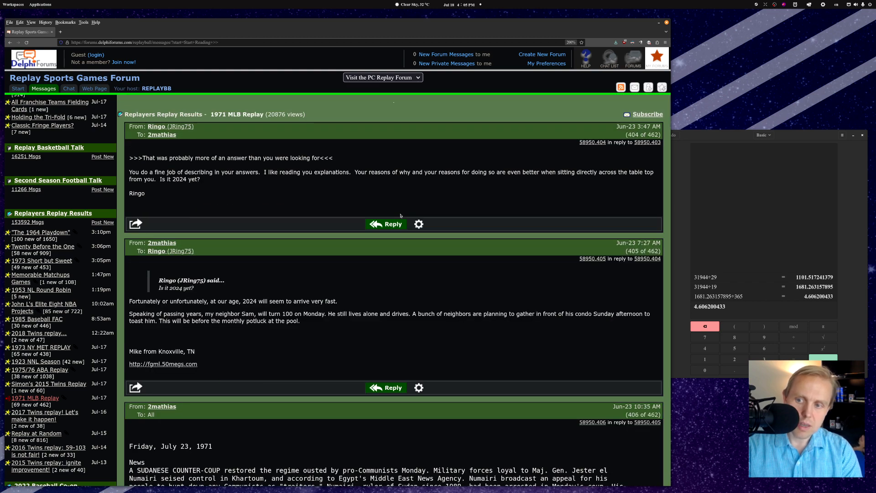
# Scroll past Kekich's no-hitter news and the July 24 results to post 421
pyautogui.scroll(-3)
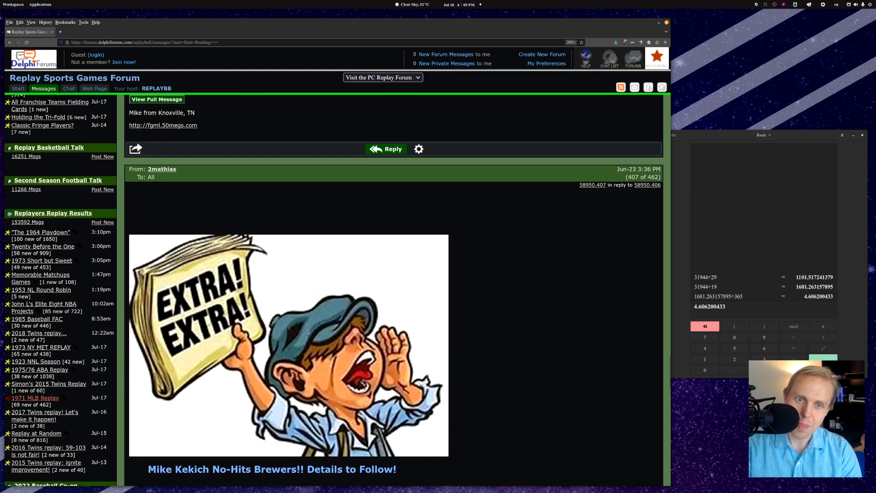
pyautogui.scroll(-3)
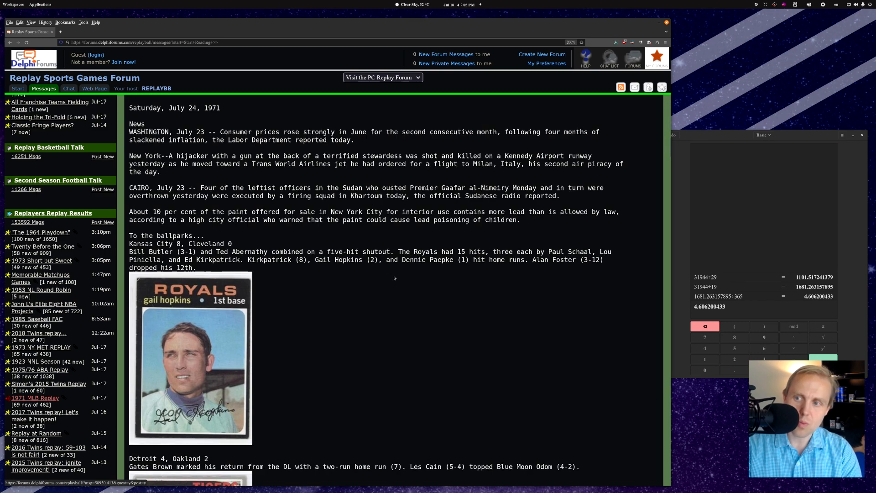
pyautogui.scroll(-3)
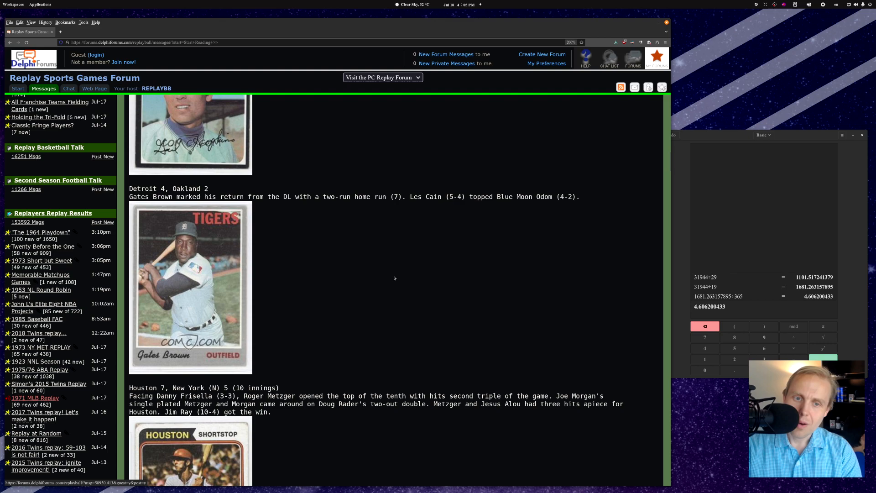
pyautogui.scroll(-3)
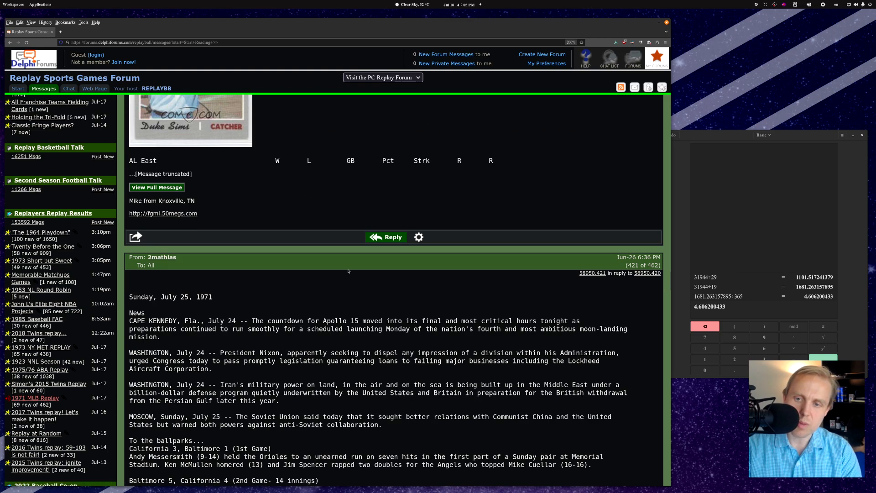
pyautogui.scroll(-3)
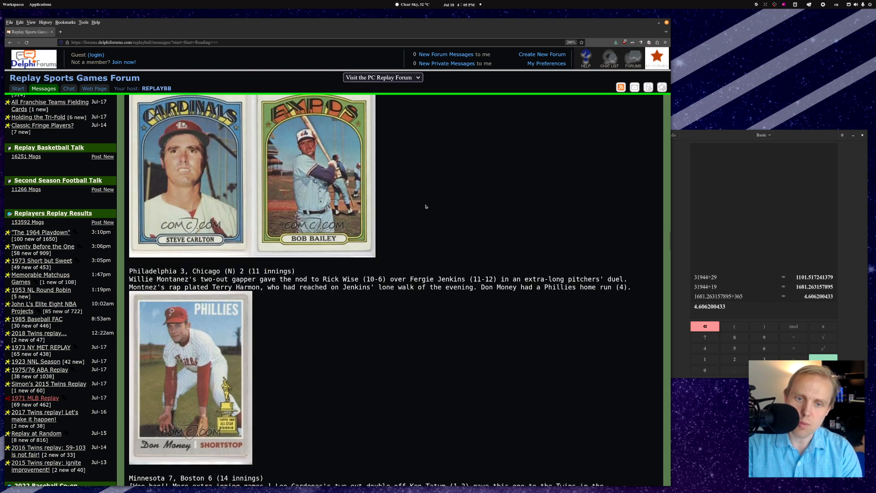
pyautogui.scroll(-3)
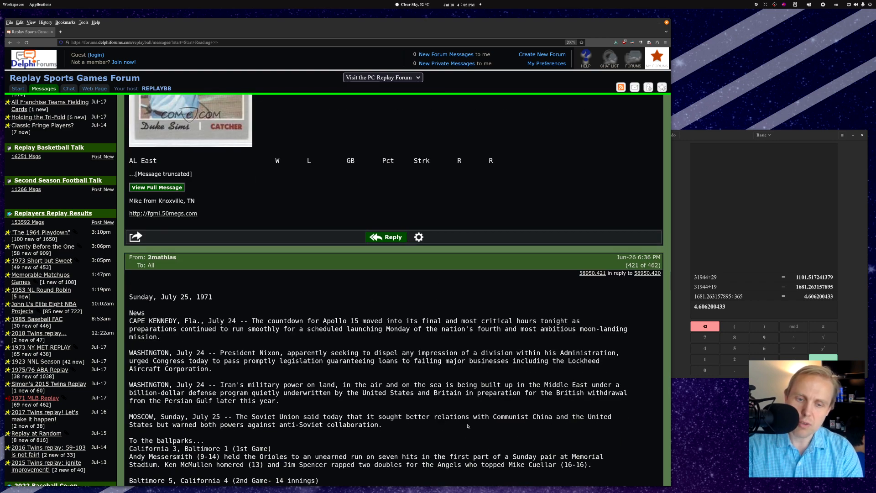
pyautogui.moveTo(322, 286)
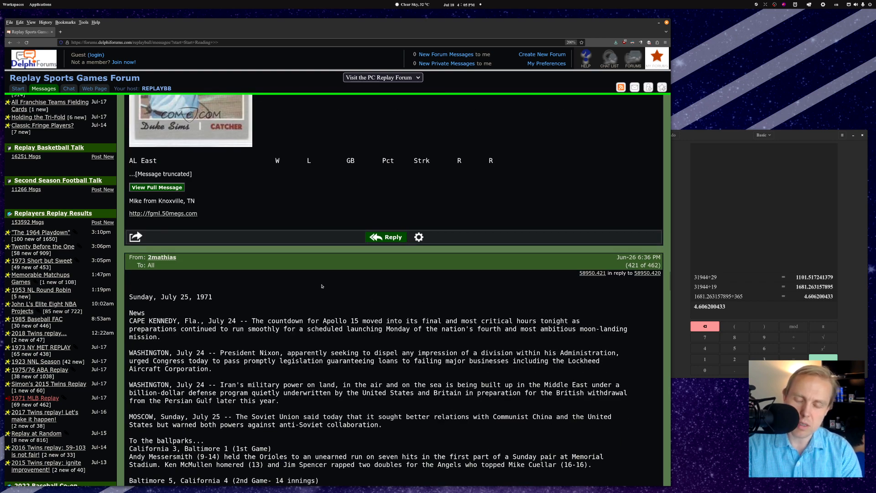